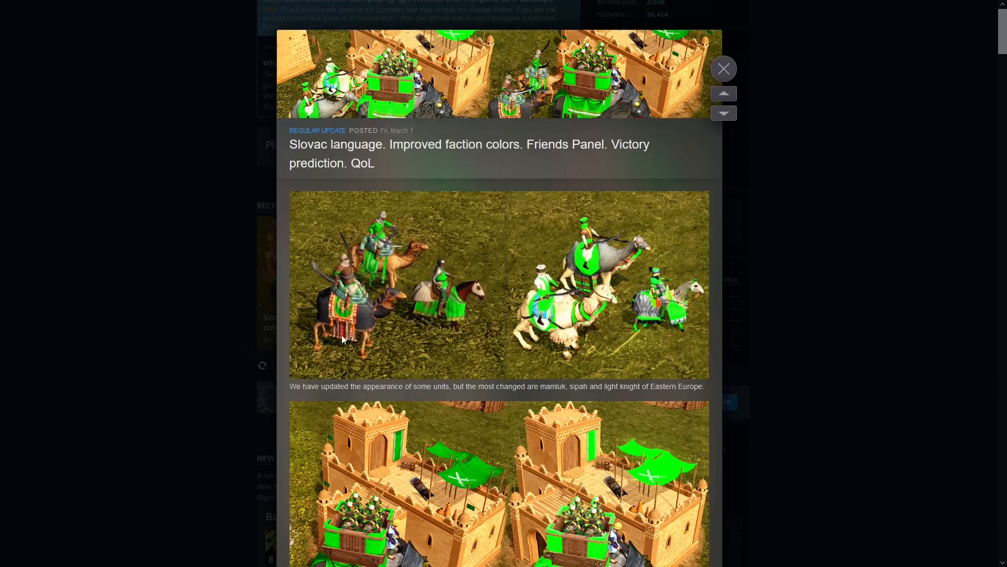
{"action": "mouse_move", "coordinate": [609, 191]}
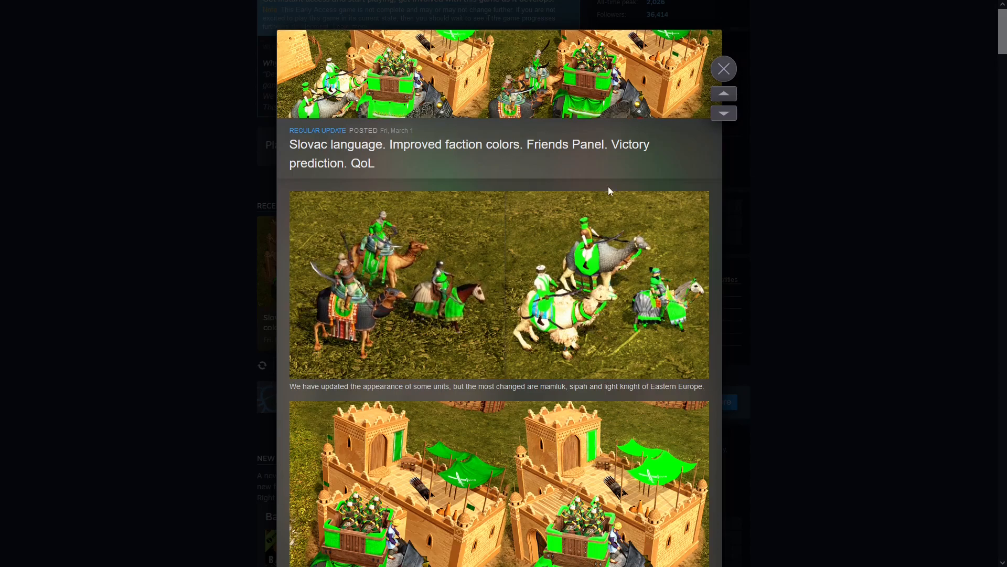
- Scroll the patch notes down past the first screenshot to the faction coloring caption
{"action": "scroll", "scroll_direction": "down", "scroll_amount": 3}
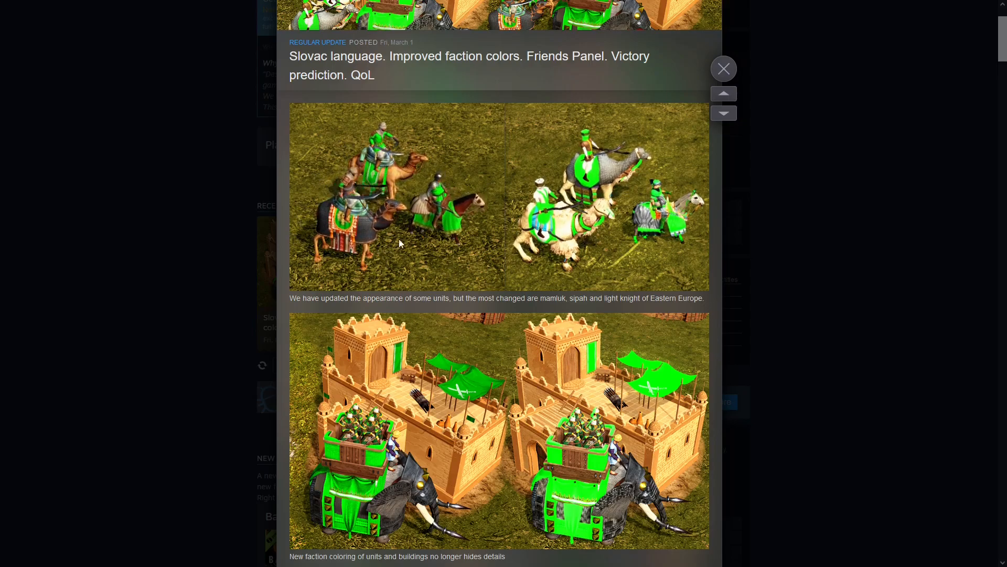
- Highlight the new faction coloring caption while scrolling on to the General and Bug Fixes lists
{"action": "scroll", "scroll_direction": "down", "scroll_amount": 3}
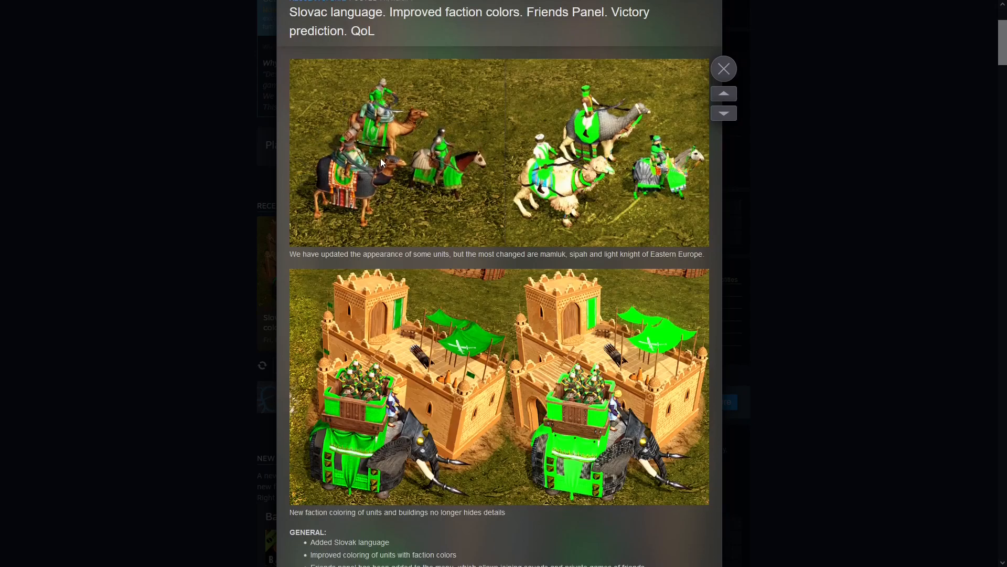
{"action": "scroll", "scroll_direction": "down", "scroll_amount": 3}
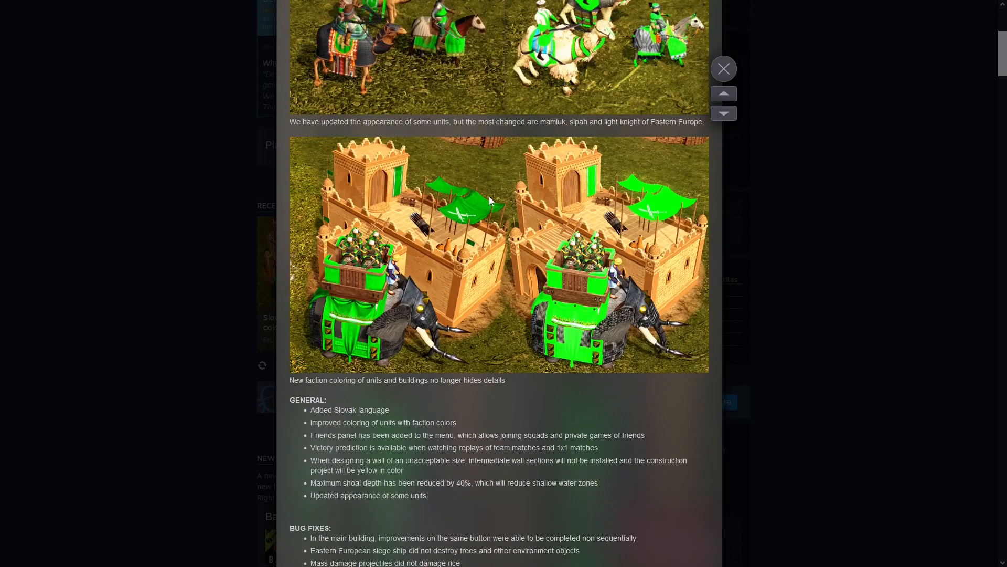
{"action": "left_click_drag", "start_coordinate": [356, 380], "coordinate": [505, 380]}
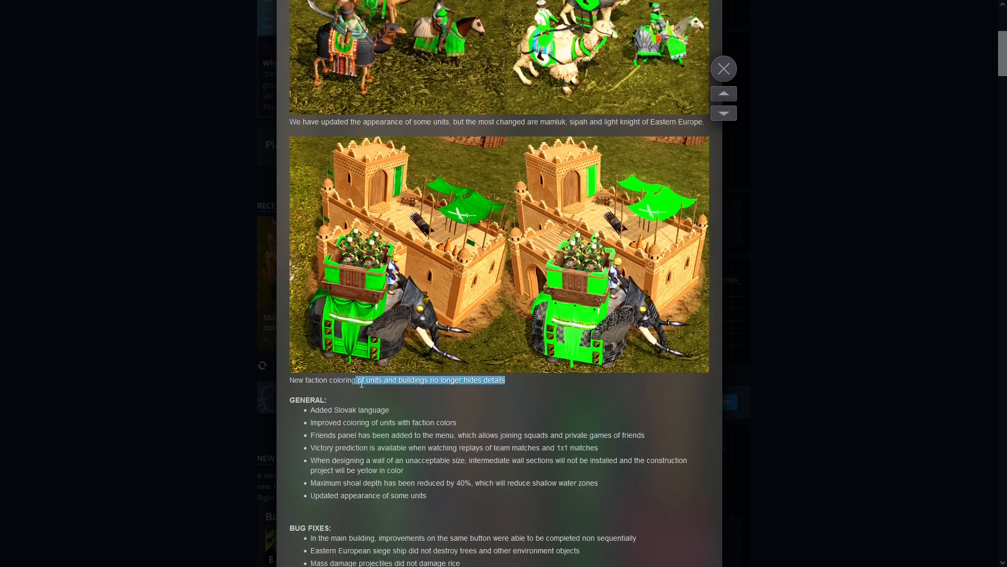
{"action": "scroll", "scroll_direction": "down", "scroll_amount": 3}
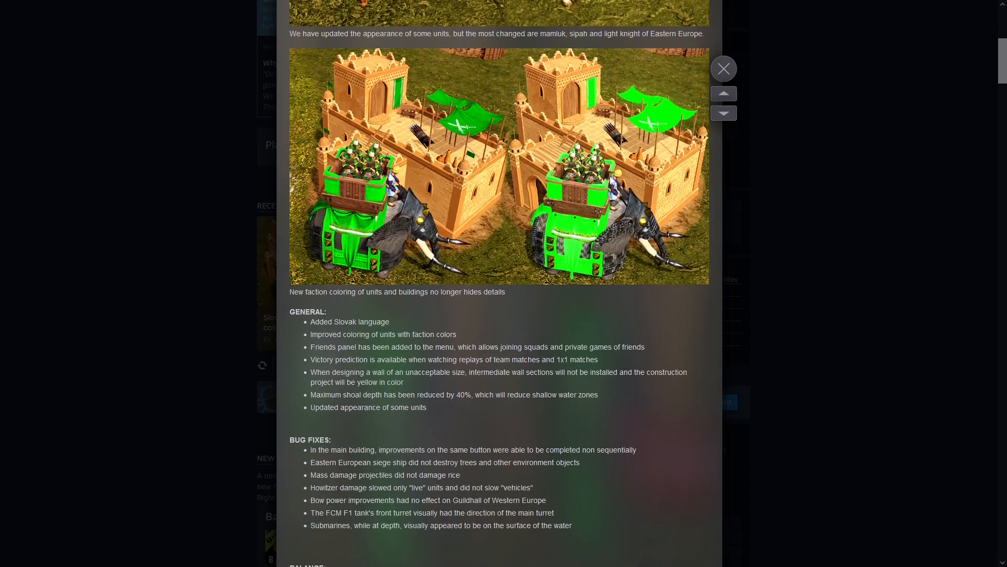
{"action": "mouse_move", "coordinate": [604, 252]}
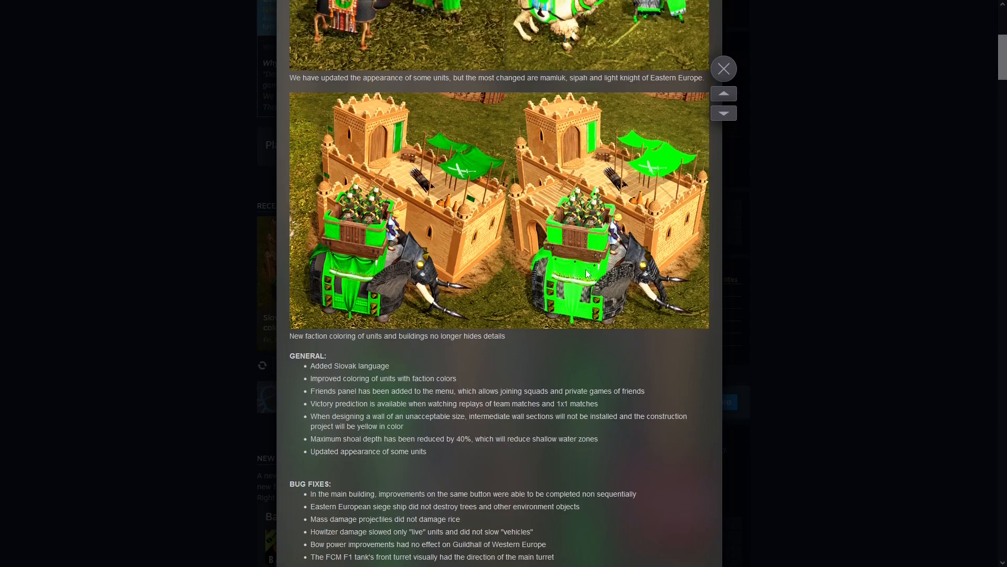
{"action": "mouse_move", "coordinate": [568, 279]}
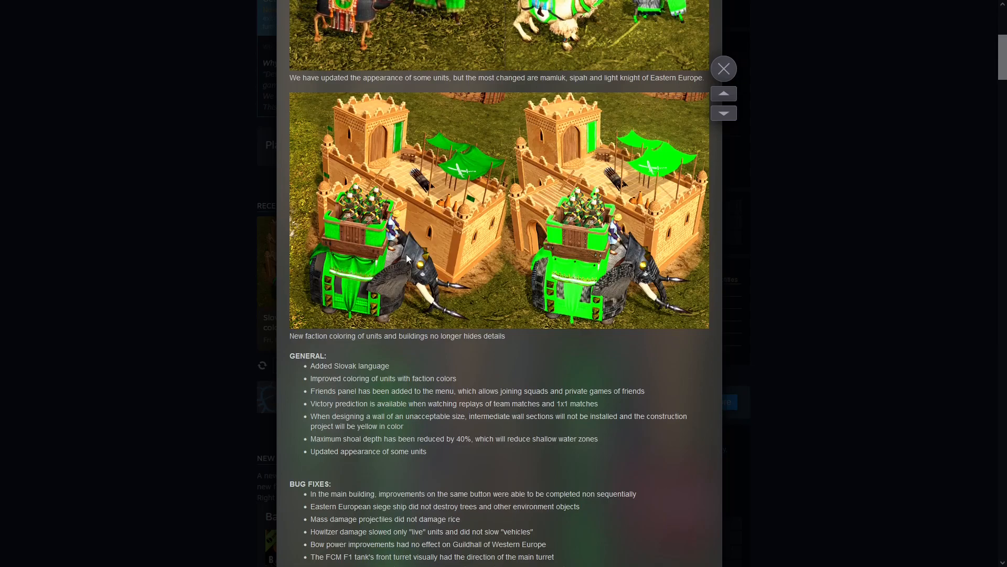
{"action": "mouse_move", "coordinate": [419, 229]}
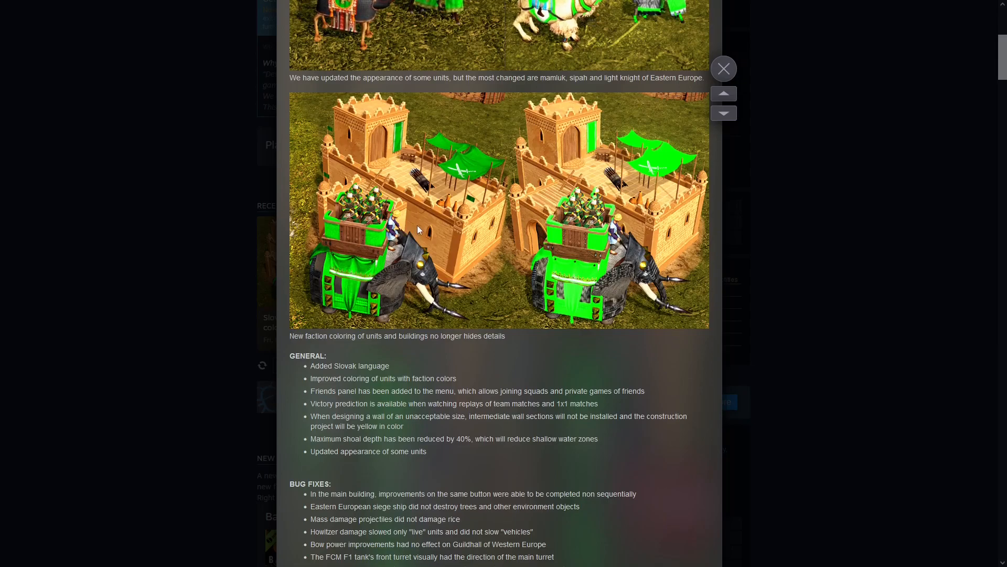
{"action": "mouse_move", "coordinate": [459, 181]}
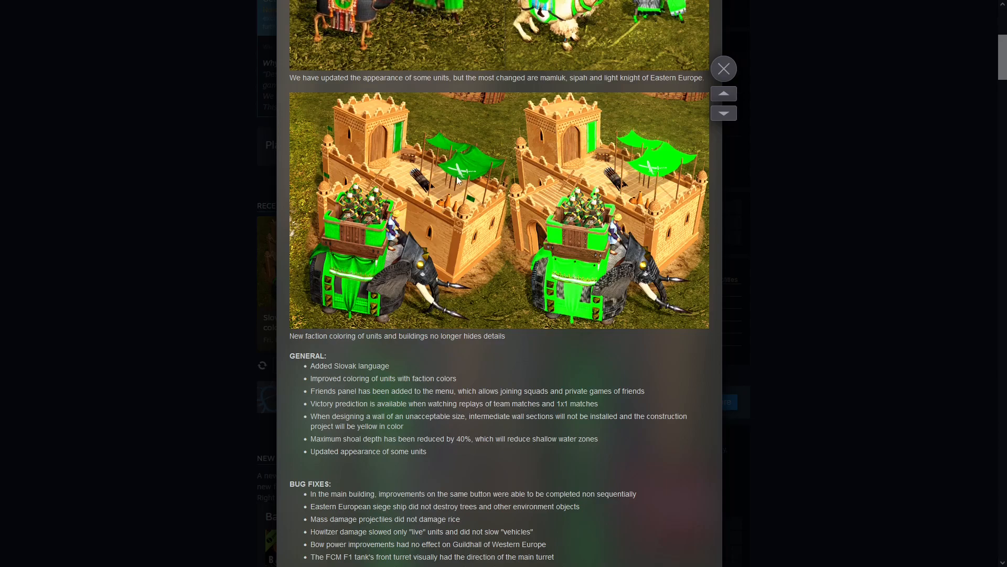
{"action": "mouse_move", "coordinate": [467, 182]}
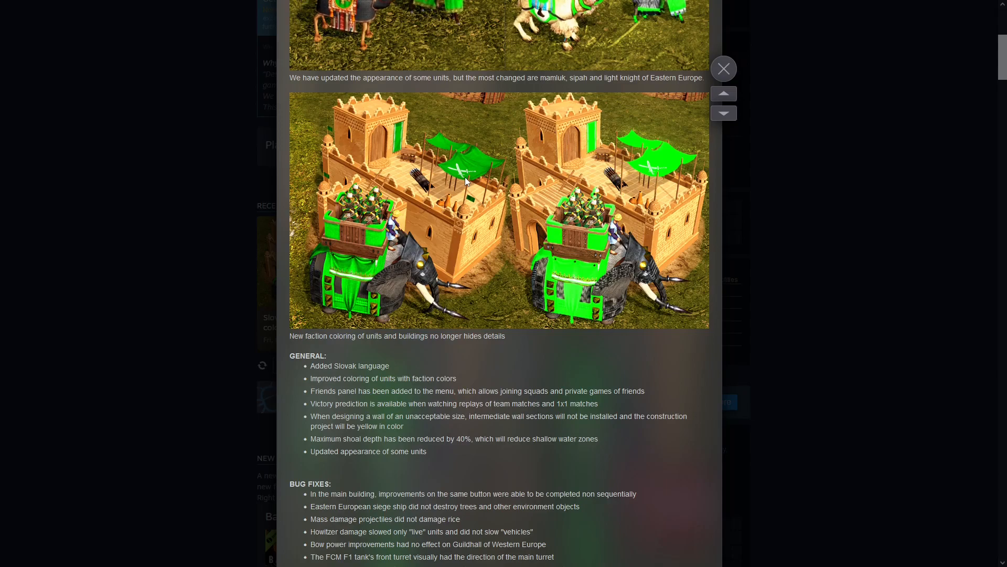
{"action": "mouse_move", "coordinate": [465, 188]}
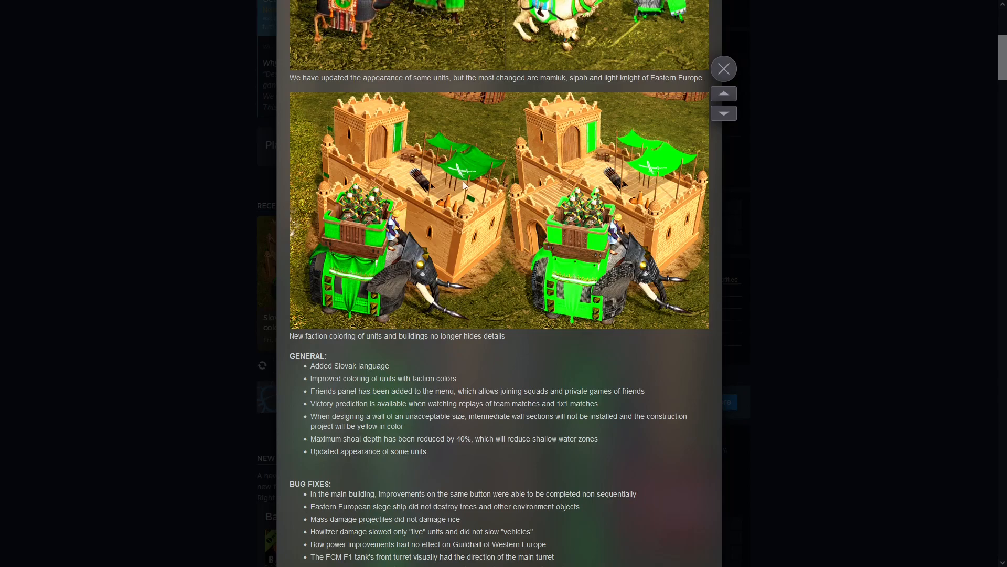
{"action": "mouse_move", "coordinate": [482, 181]}
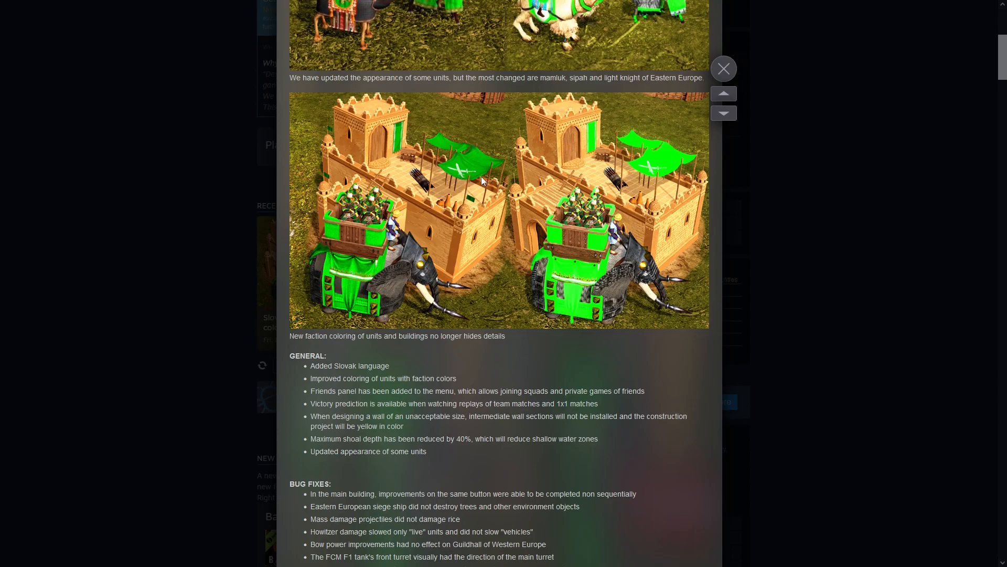
{"action": "mouse_move", "coordinate": [491, 167]}
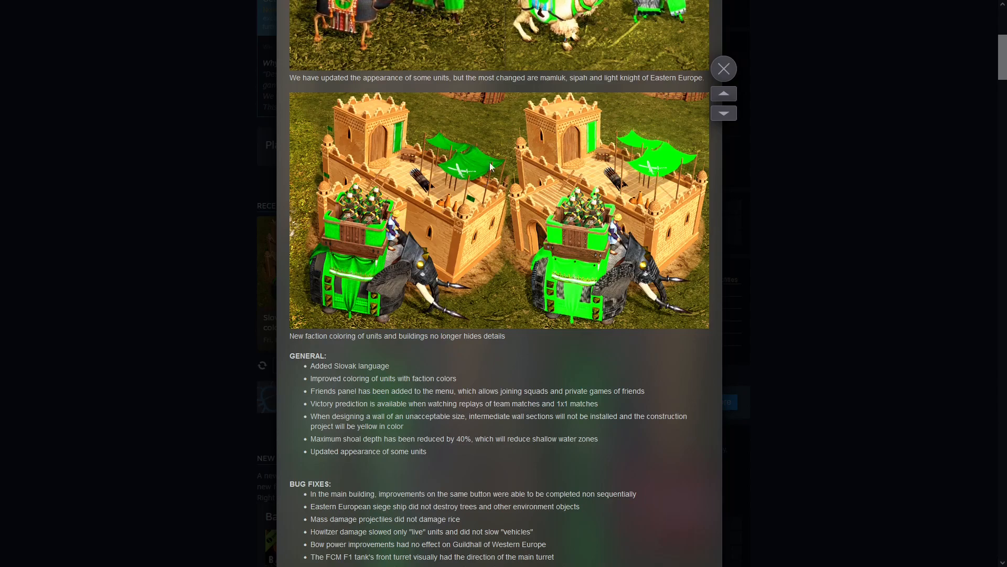
{"action": "scroll", "scroll_direction": "down", "scroll_amount": 3}
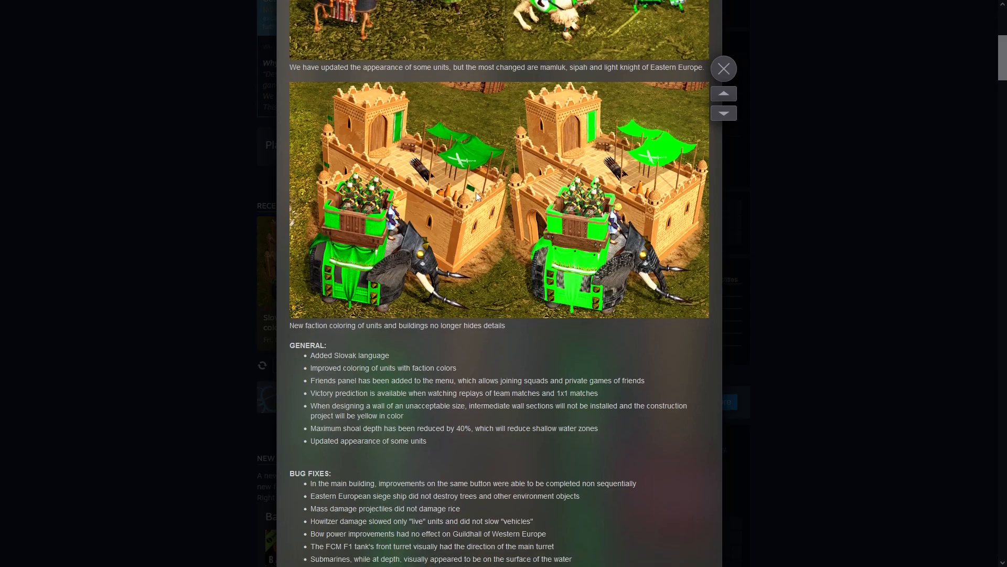
- Scroll to the end of the post showing Balance changes through Early Europe, Western Asia, Abstract Country and France
{"action": "scroll", "scroll_direction": "down", "scroll_amount": 3}
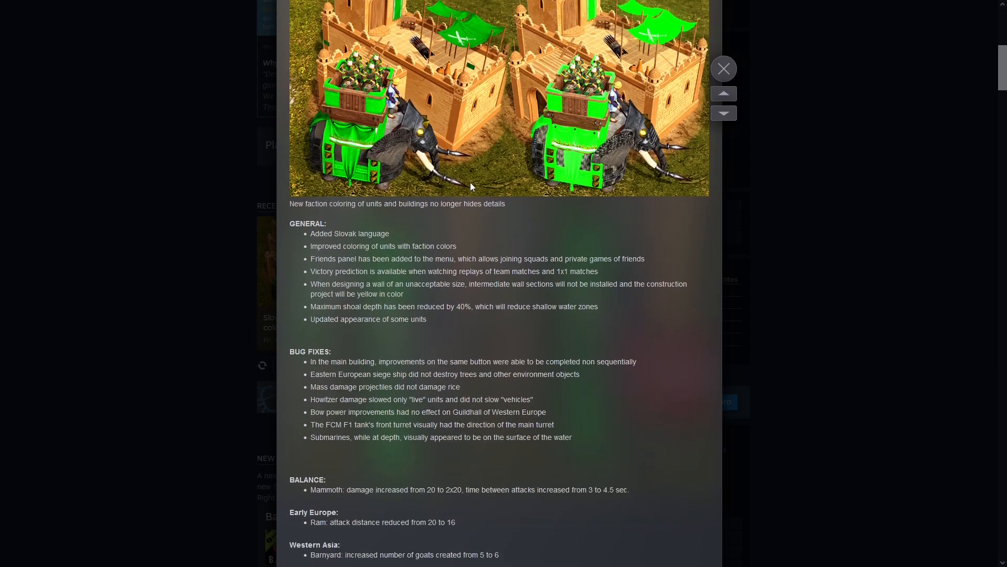
{"action": "scroll", "scroll_direction": "down", "scroll_amount": 3}
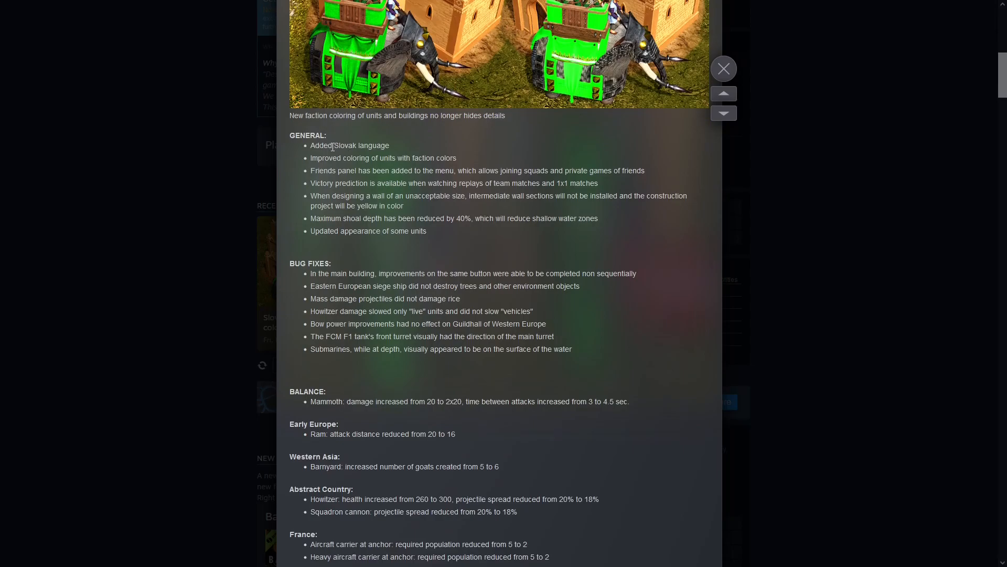
{"action": "mouse_move", "coordinate": [331, 160]}
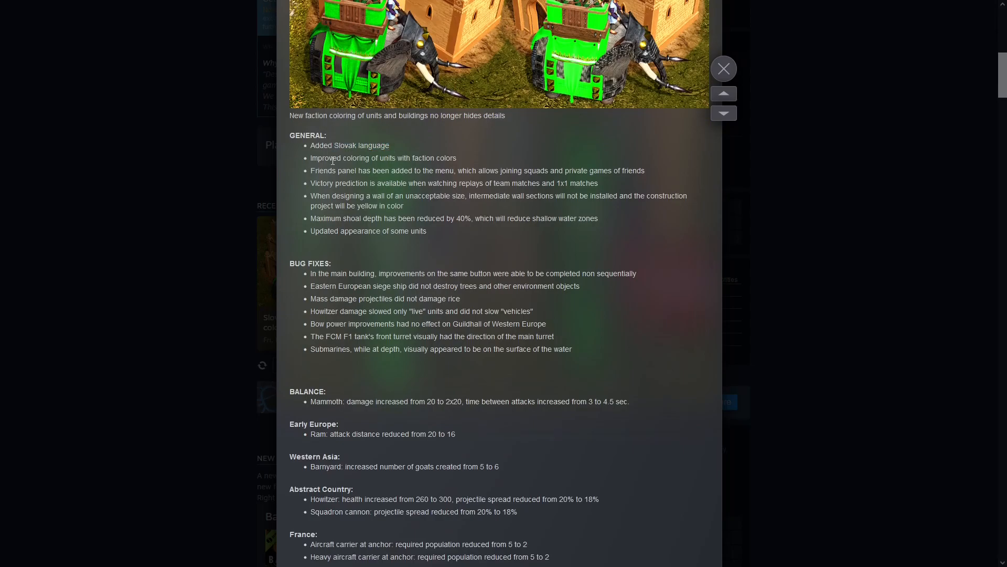
{"action": "scroll", "scroll_direction": "down", "scroll_amount": 3}
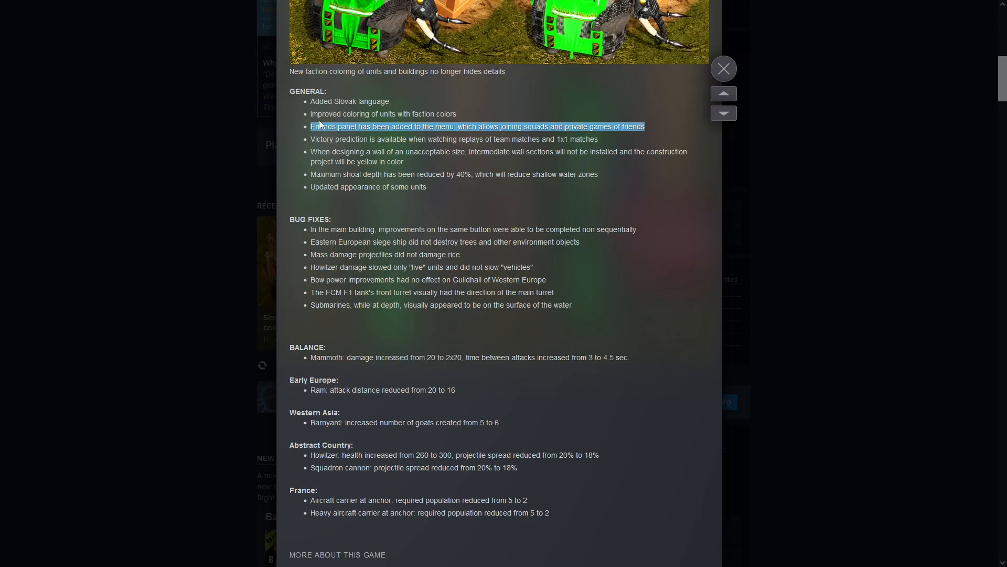
{"action": "mouse_move", "coordinate": [363, 168]}
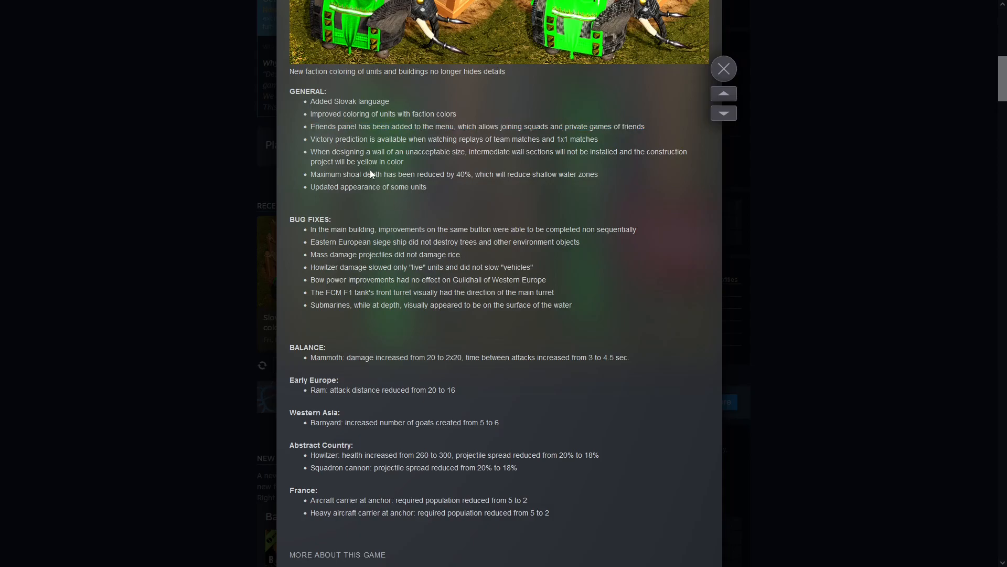
{"action": "mouse_move", "coordinate": [310, 132]}
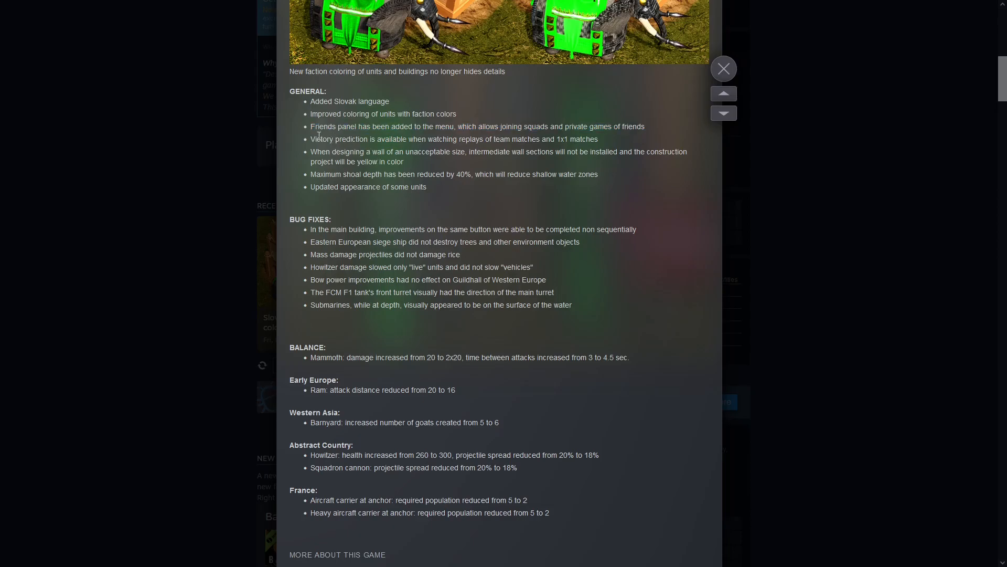
{"action": "mouse_move", "coordinate": [558, 148]}
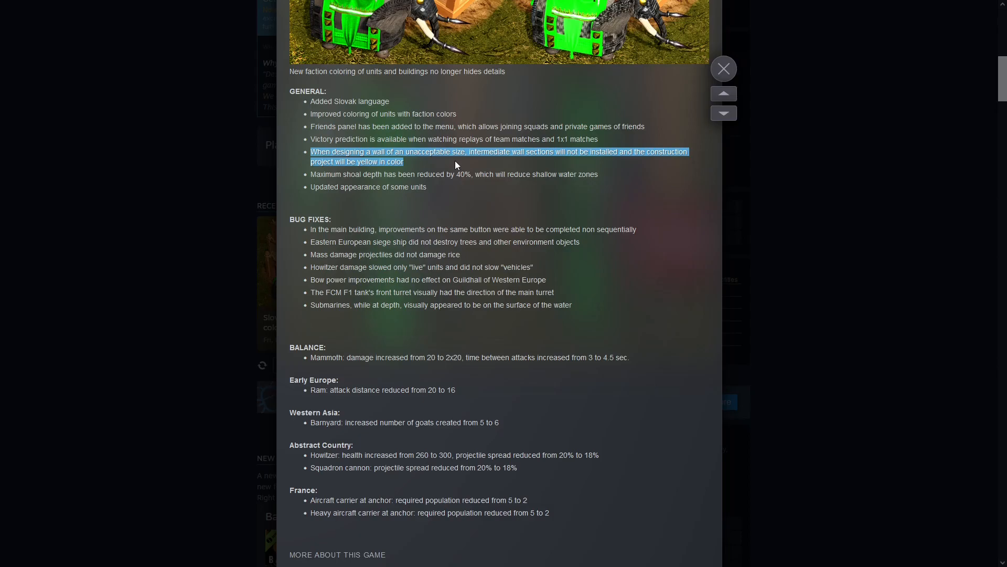
{"action": "mouse_move", "coordinate": [367, 173]}
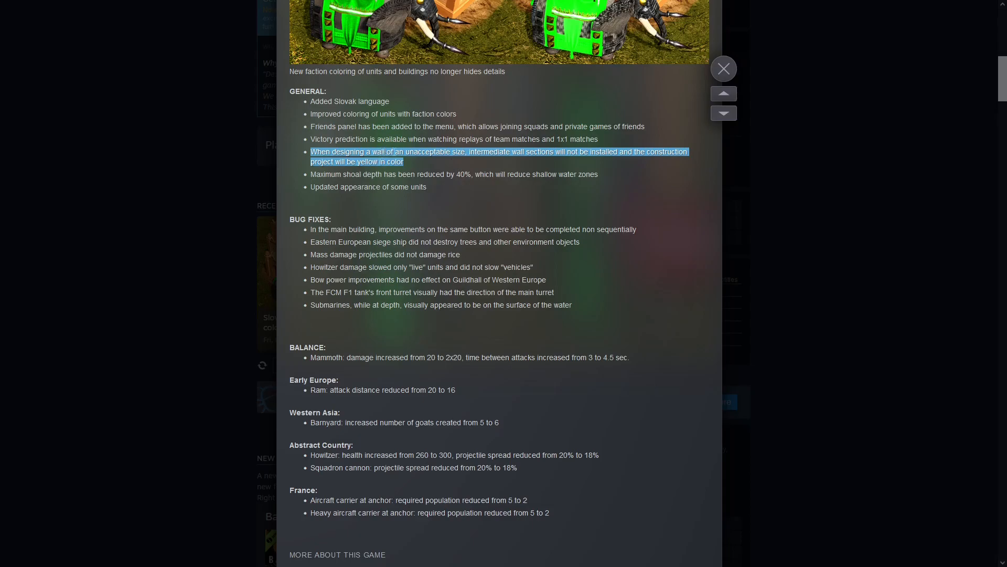
{"action": "mouse_move", "coordinate": [501, 185]}
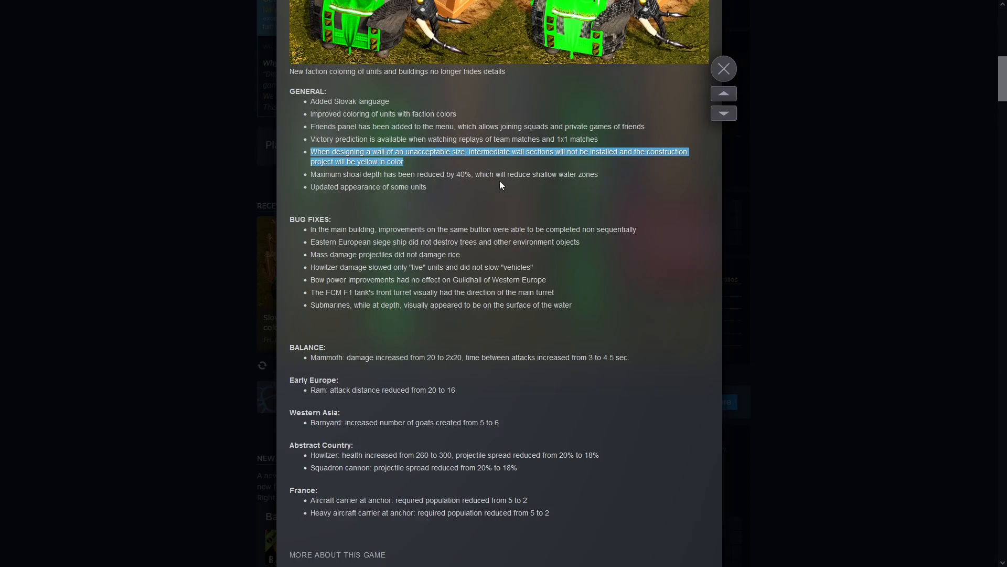
{"action": "mouse_move", "coordinate": [525, 155]}
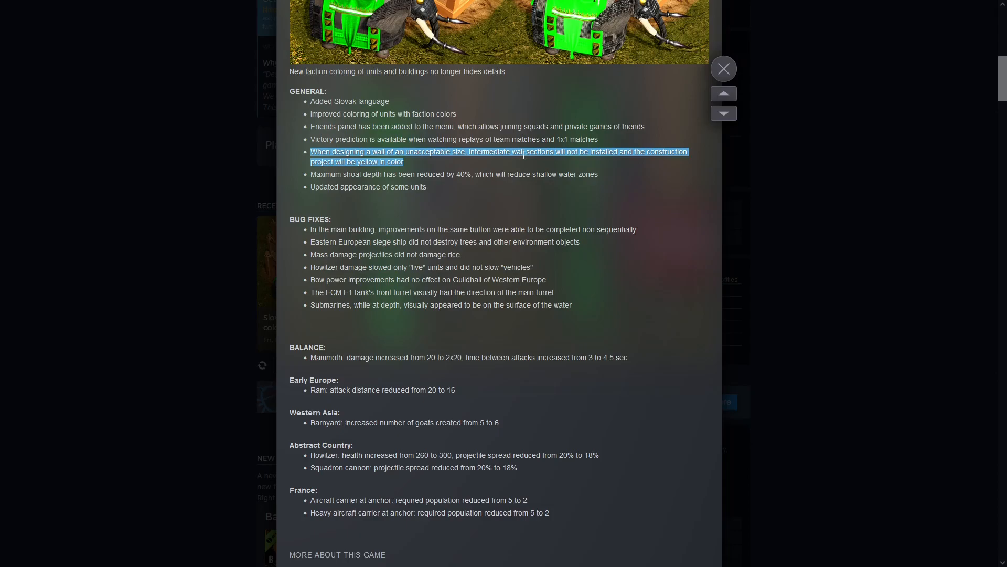
{"action": "mouse_move", "coordinate": [437, 188]}
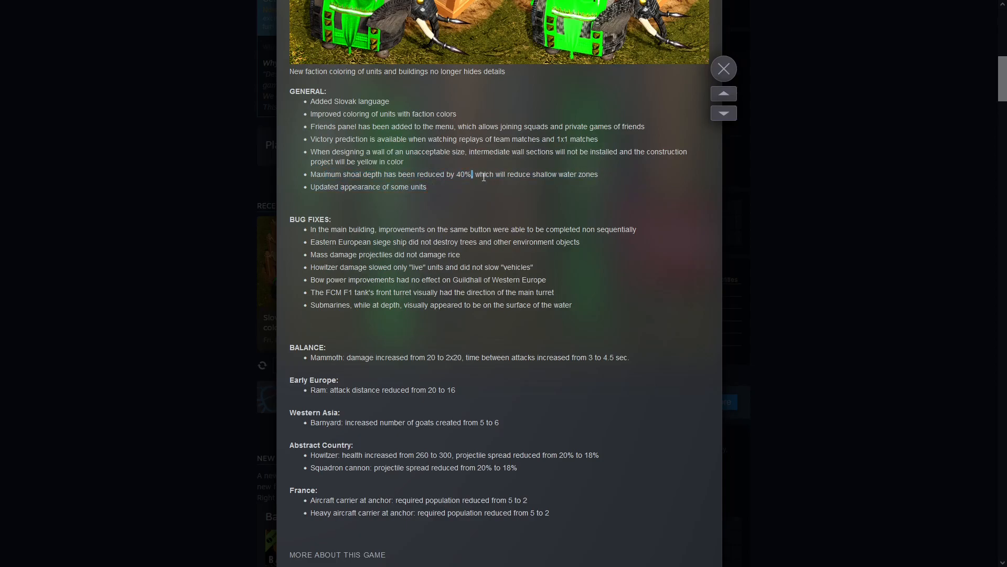
{"action": "mouse_move", "coordinate": [620, 176]}
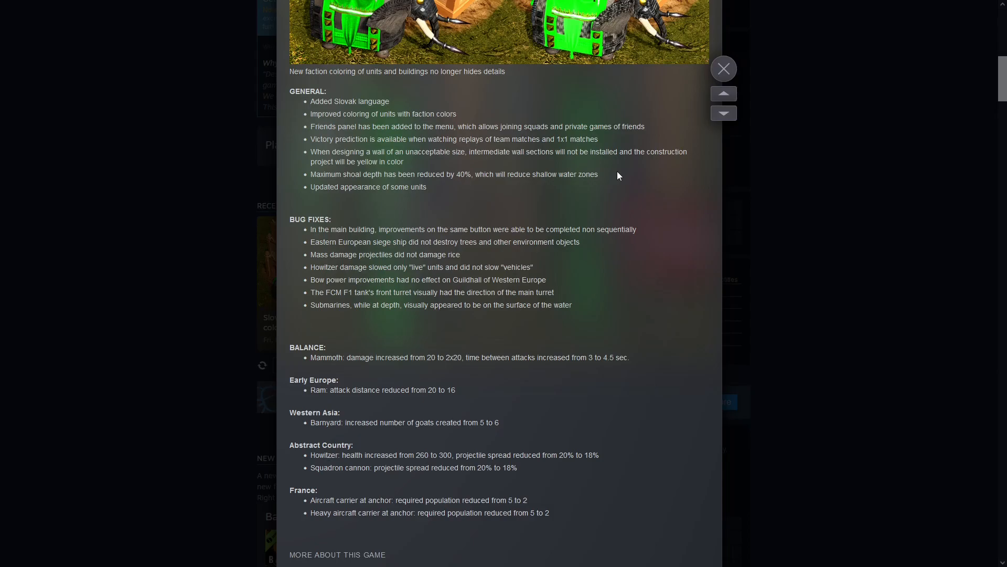
{"action": "mouse_move", "coordinate": [484, 203]}
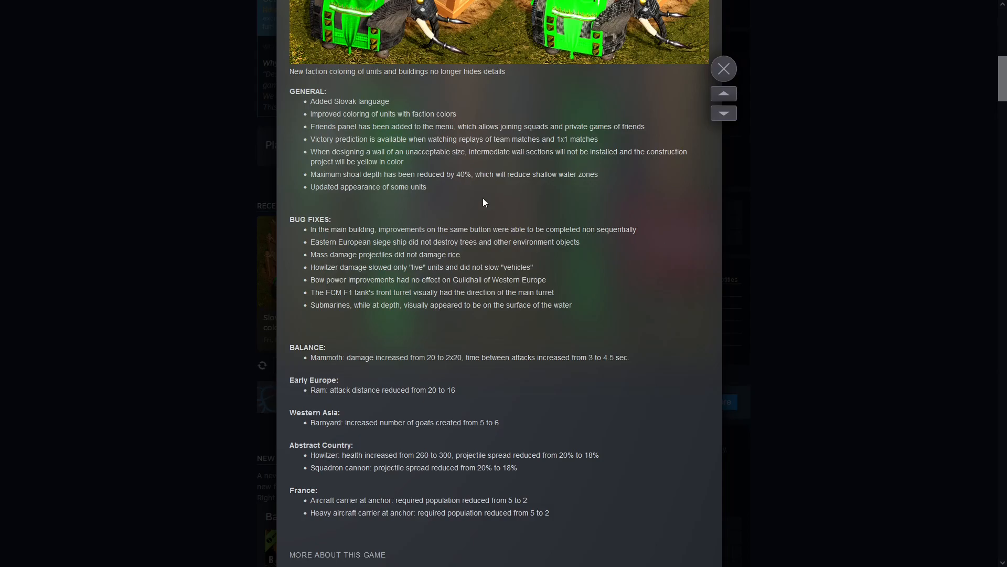
- Highlight the 'Updated appearance of some units' item and scroll to the Balance section
{"action": "left_click_drag", "start_coordinate": [334, 186], "coordinate": [427, 187]}
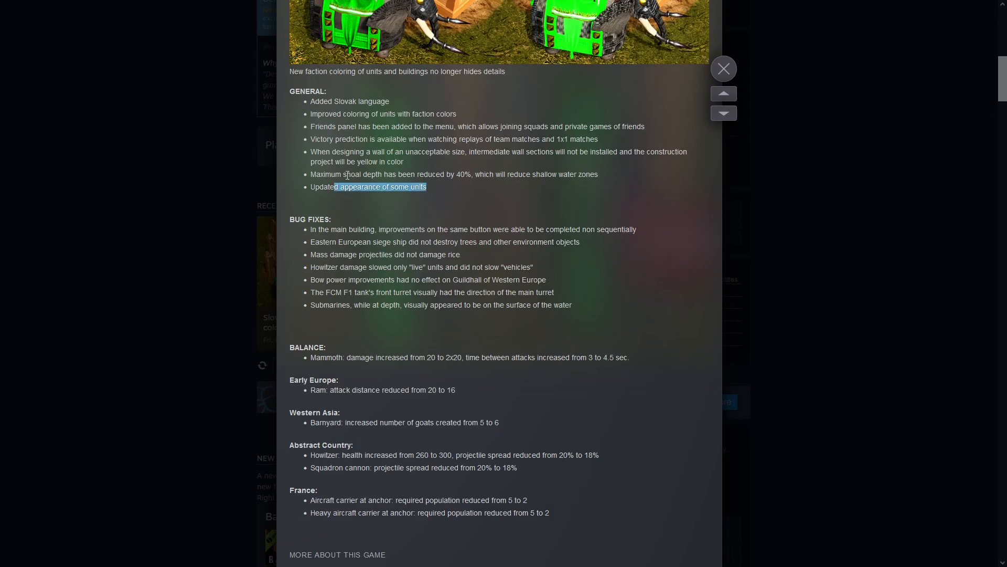
{"action": "scroll", "scroll_direction": "down", "scroll_amount": 3}
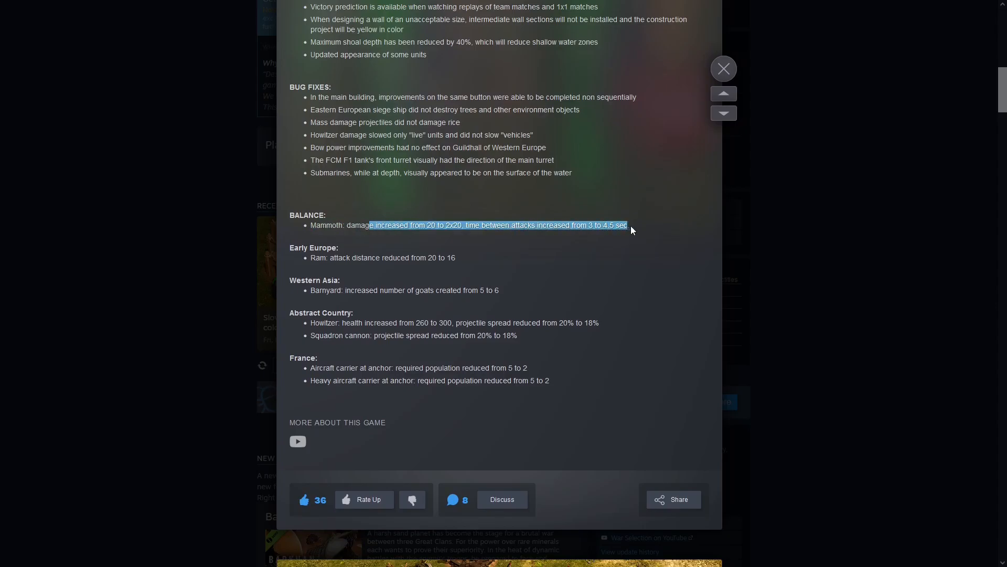
- Highlight the Mammoth balance change, then the Ram attack distance values 20 to 16
{"action": "left_click", "coordinate": [540, 239]}
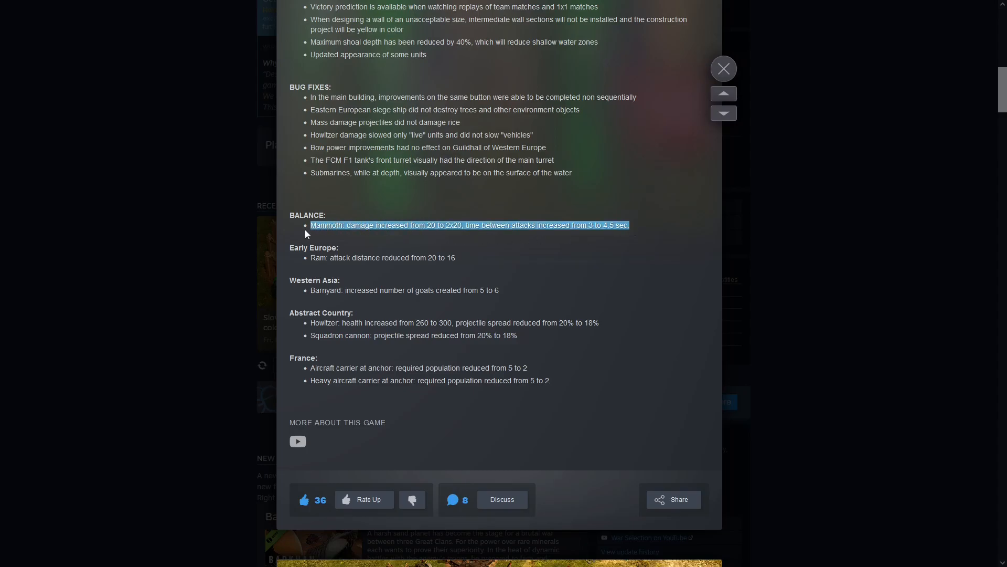
{"action": "mouse_move", "coordinate": [309, 227]}
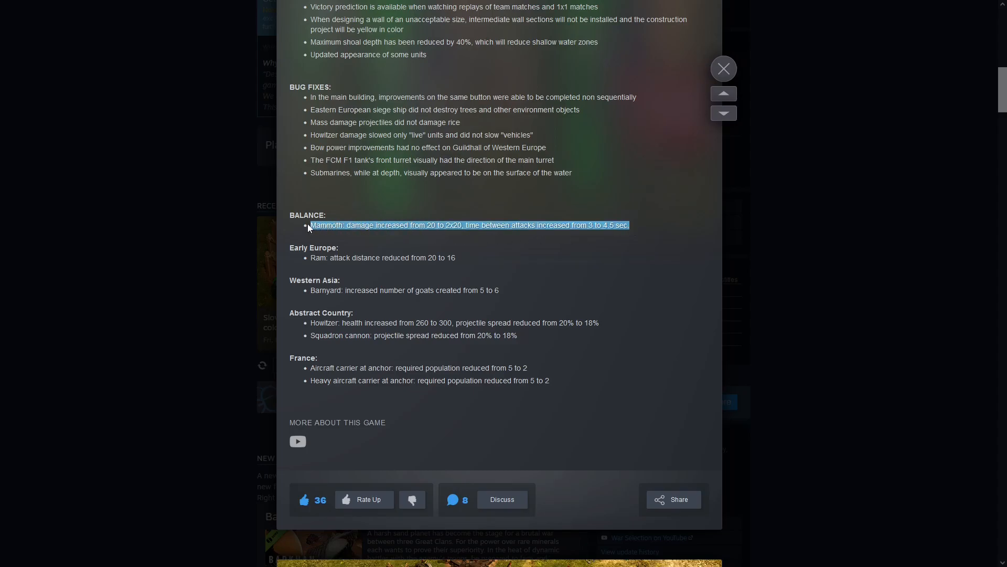
{"action": "mouse_move", "coordinate": [320, 211]}
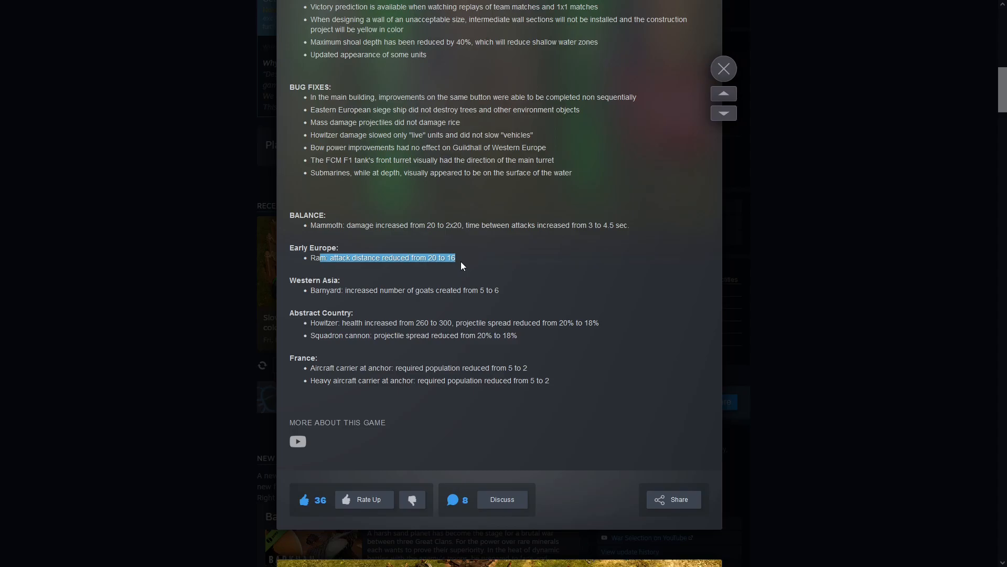
{"action": "mouse_move", "coordinate": [464, 264]}
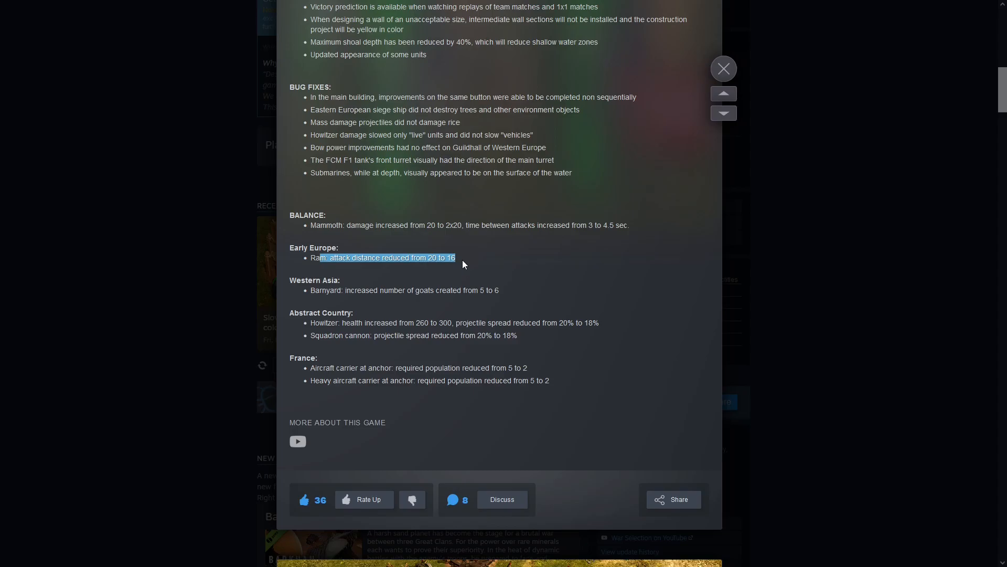
{"action": "mouse_move", "coordinate": [473, 258]}
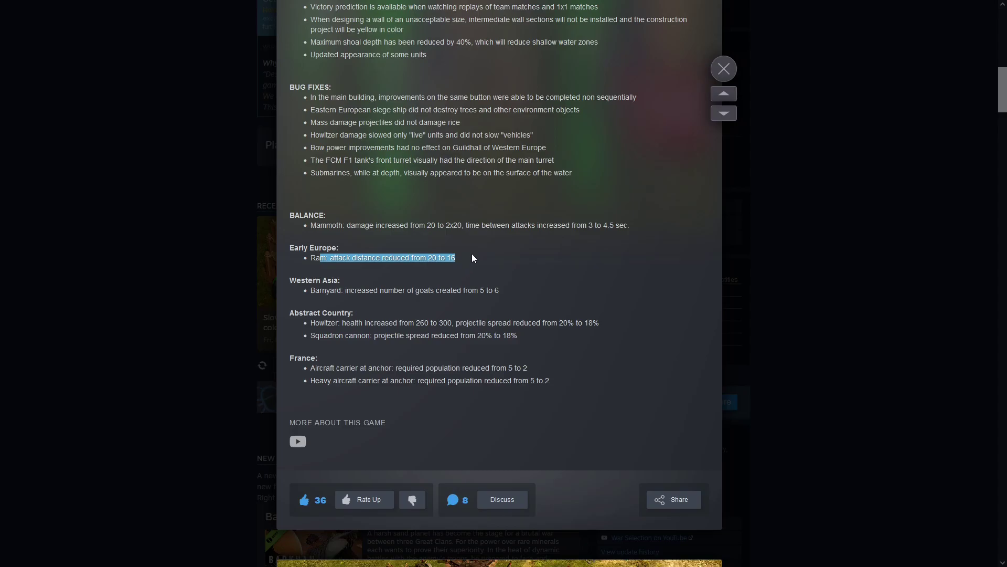
{"action": "mouse_move", "coordinate": [451, 314]}
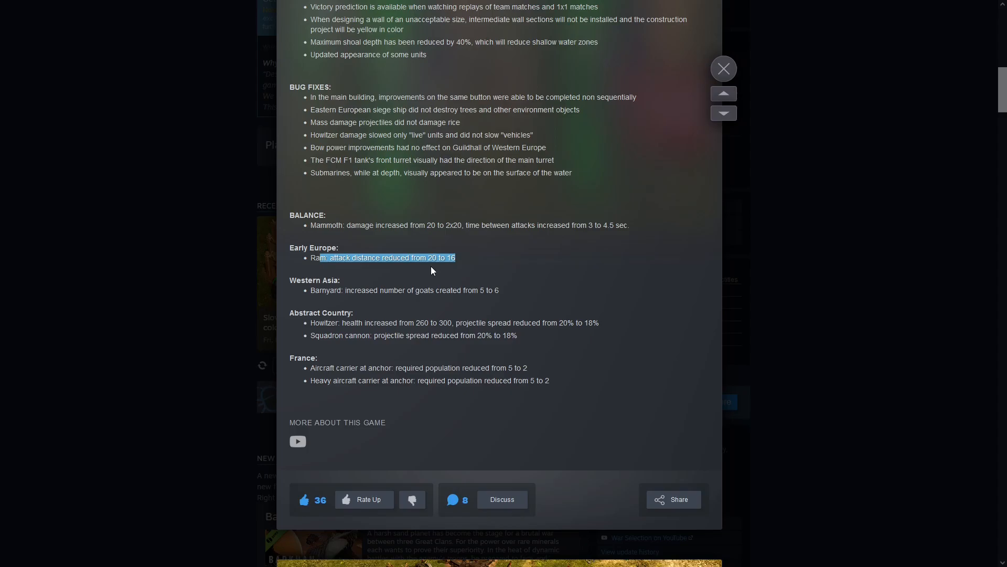
{"action": "left_click", "coordinate": [472, 260]}
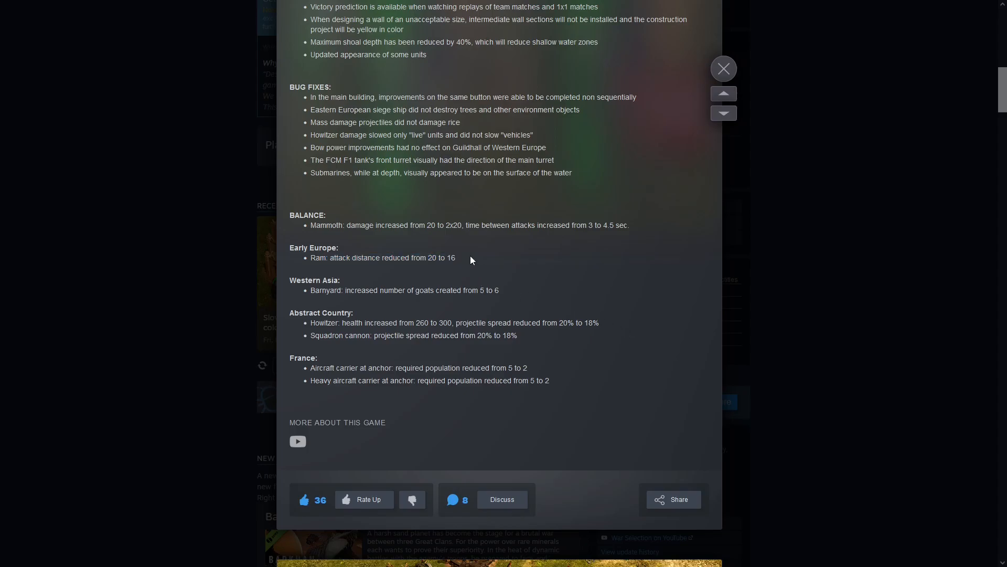
{"action": "left_click_drag", "start_coordinate": [430, 258], "coordinate": [456, 258]}
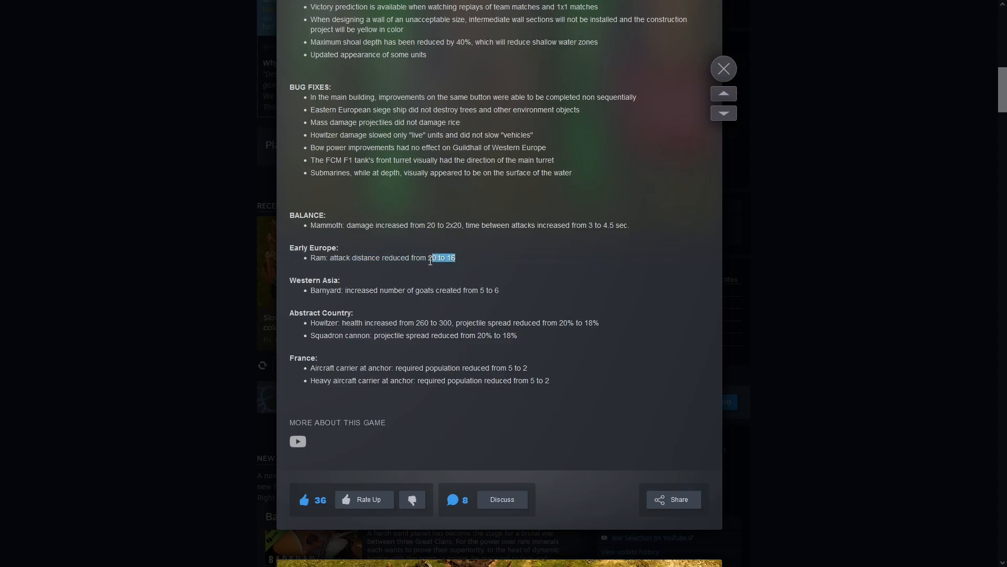
{"action": "scroll", "scroll_direction": "down", "scroll_amount": 3}
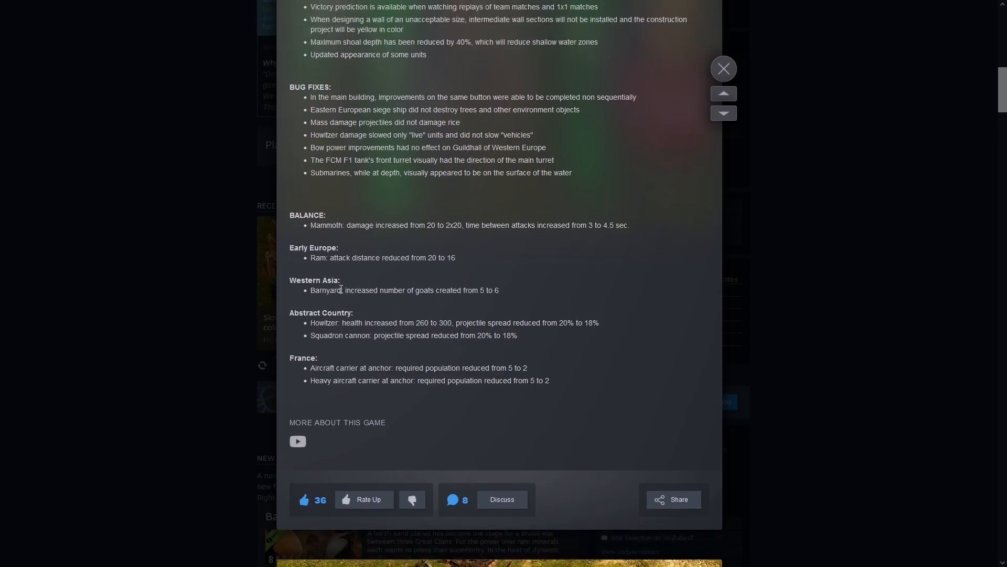
- Highlight the Western Asia Barnyard goats change from 5 to 6 and scroll on
{"action": "left_click_drag", "start_coordinate": [323, 290], "coordinate": [497, 290]}
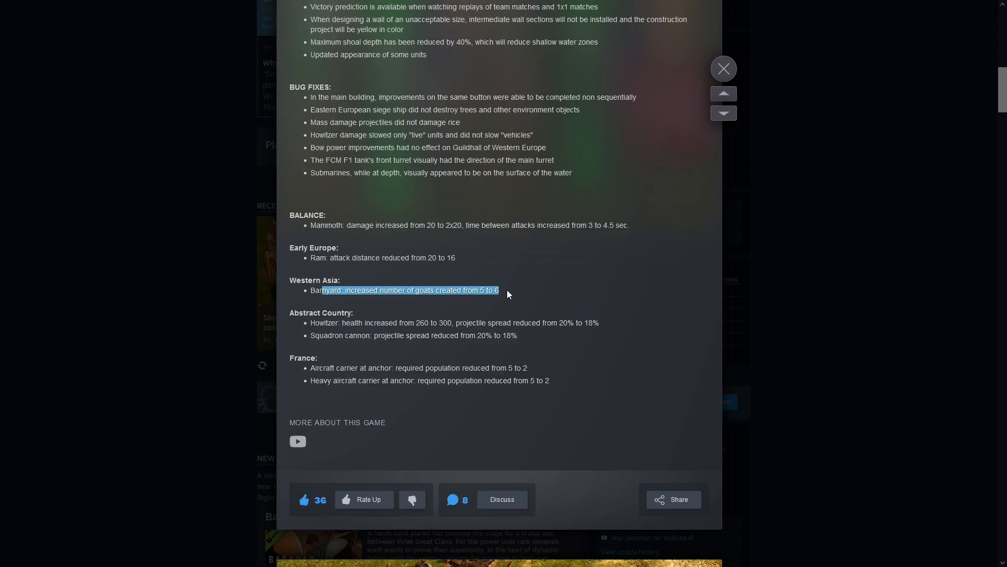
{"action": "scroll", "scroll_direction": "down", "scroll_amount": 3}
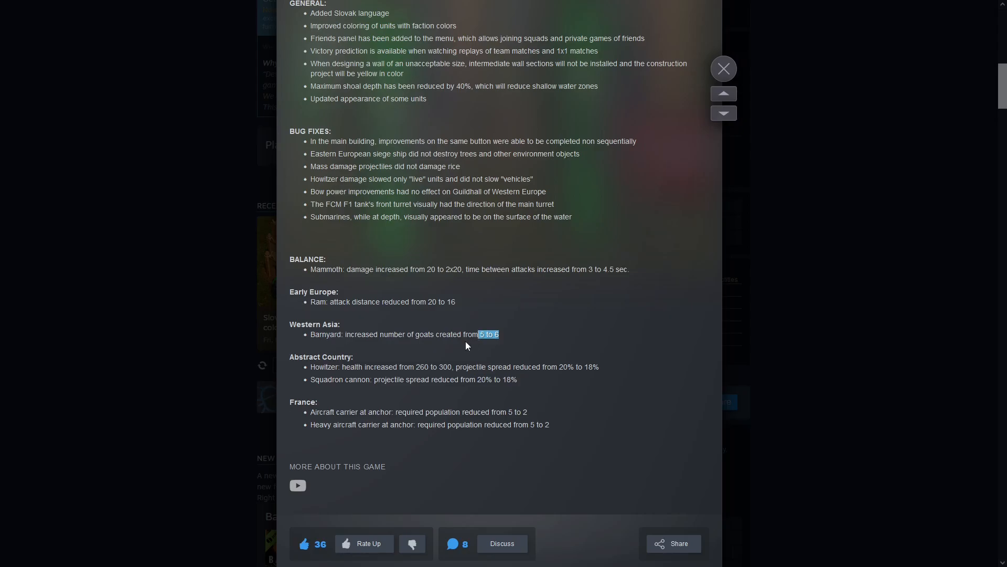
{"action": "scroll", "scroll_direction": "down", "scroll_amount": 3}
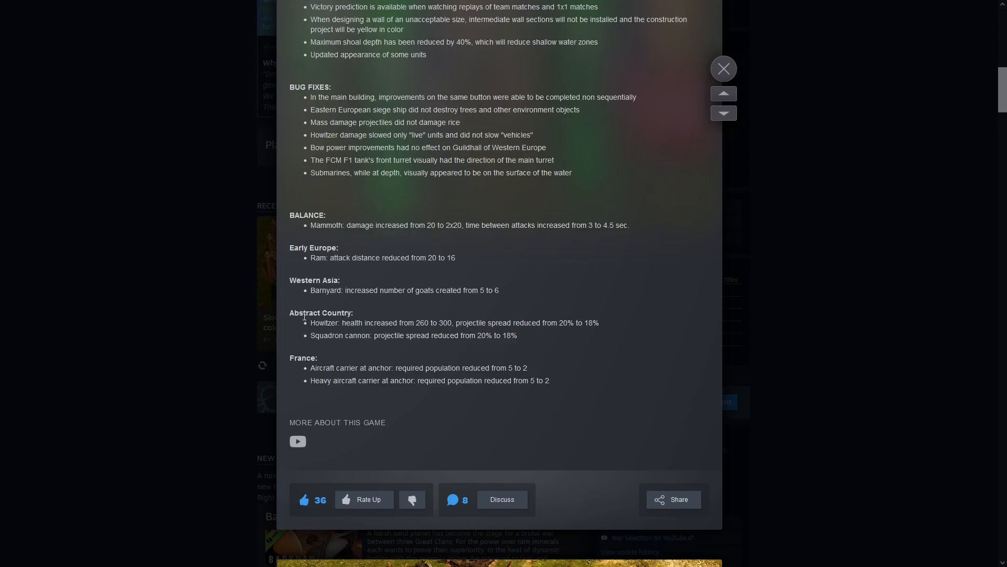
- Highlight both Abstract Country balance changes together, then clear the selection
{"action": "left_click_drag", "start_coordinate": [326, 322], "coordinate": [471, 334]}
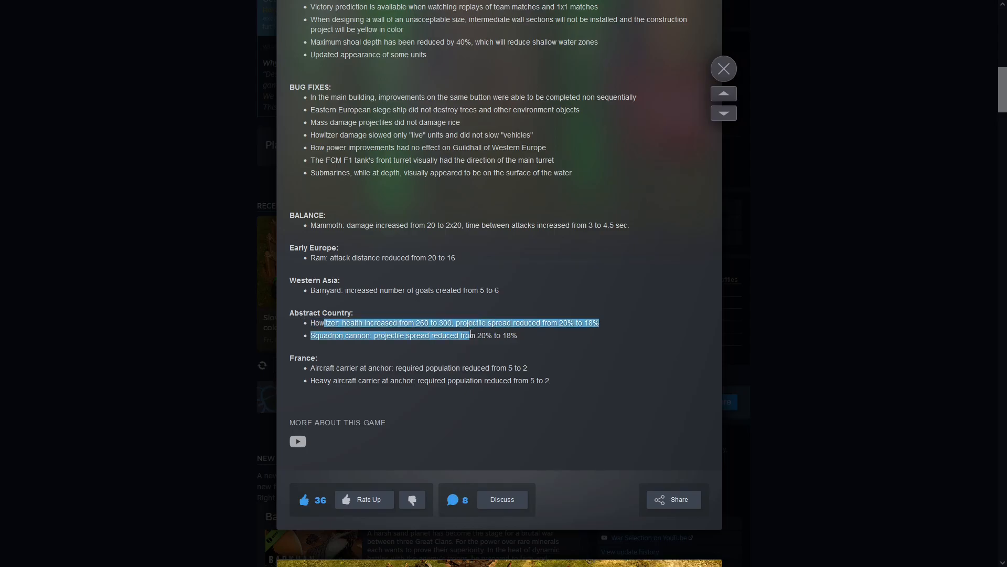
{"action": "left_click", "coordinate": [315, 319]}
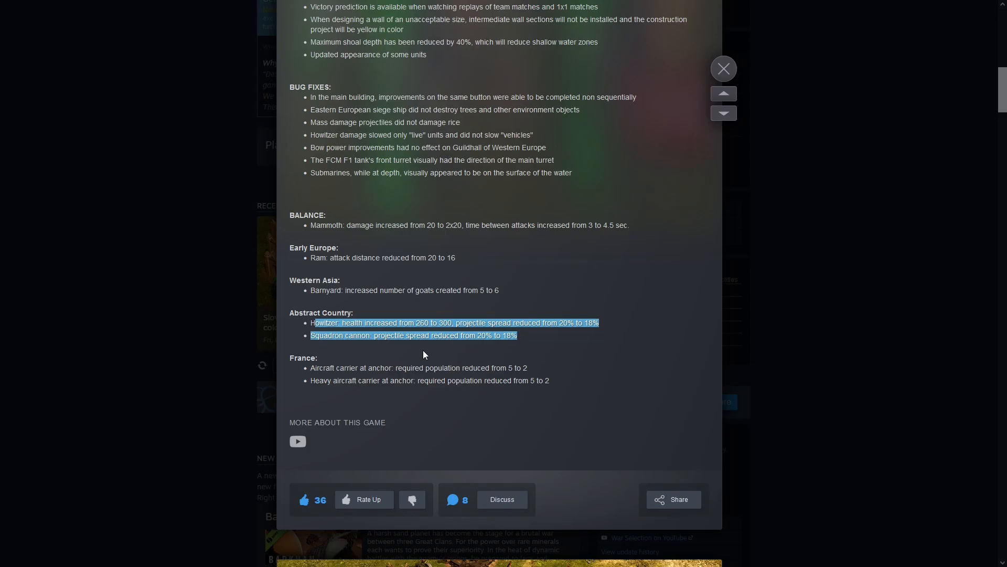
{"action": "left_click", "coordinate": [432, 347]}
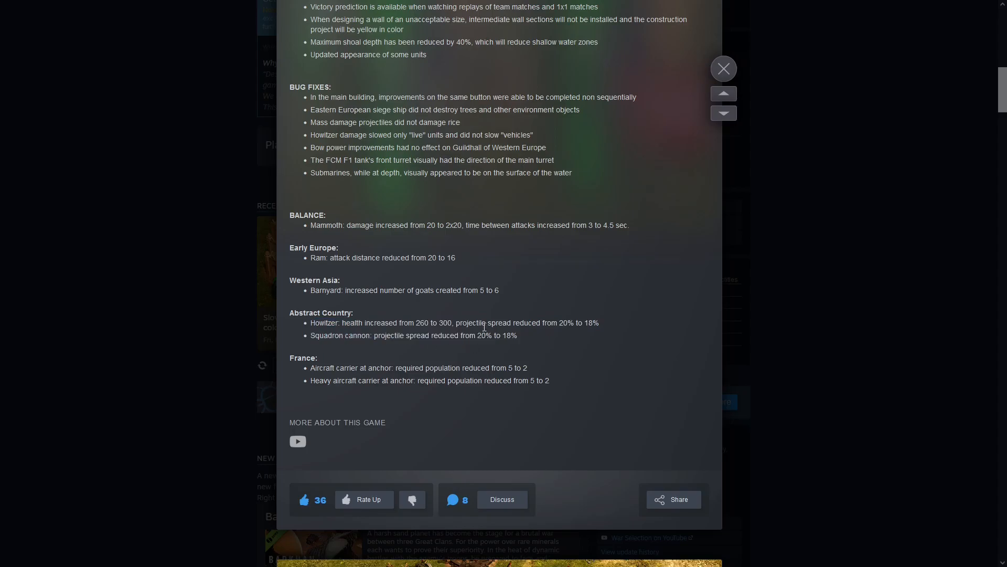
- Highlight the Howitzer health and spread line, then the Squadron cannon spread line separately
{"action": "left_click_drag", "start_coordinate": [314, 322], "coordinate": [597, 322]}
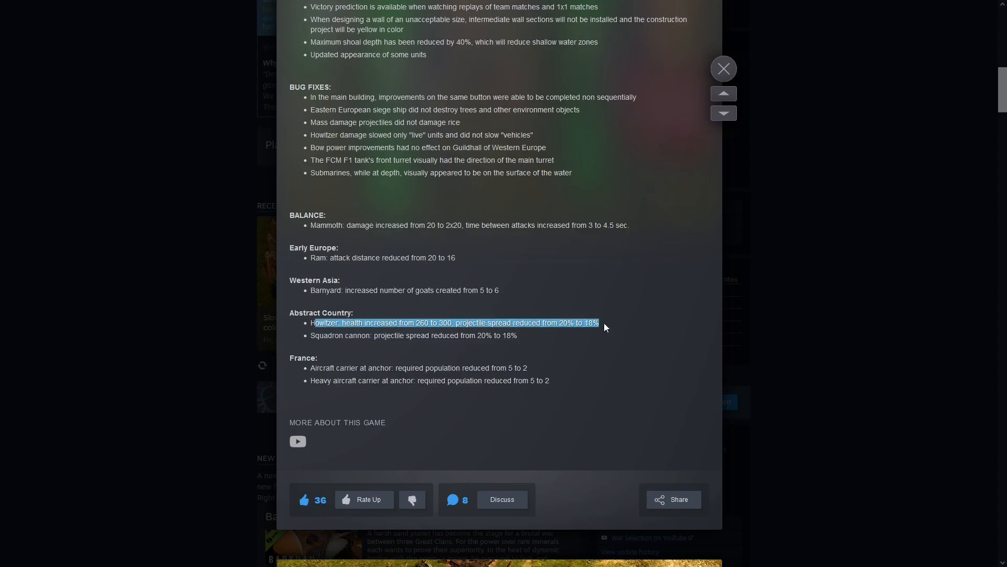
{"action": "mouse_move", "coordinate": [617, 327]}
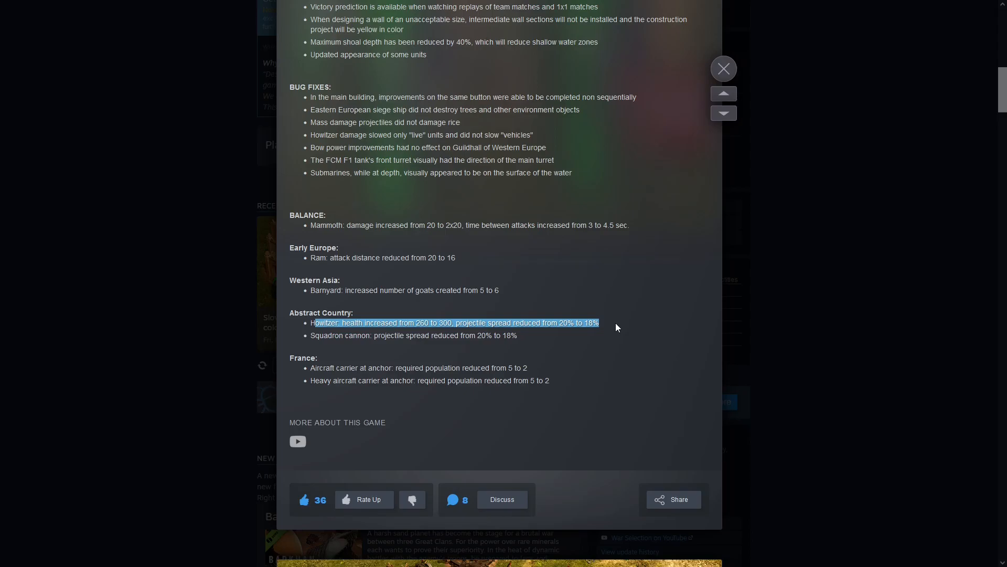
{"action": "mouse_move", "coordinate": [572, 323]}
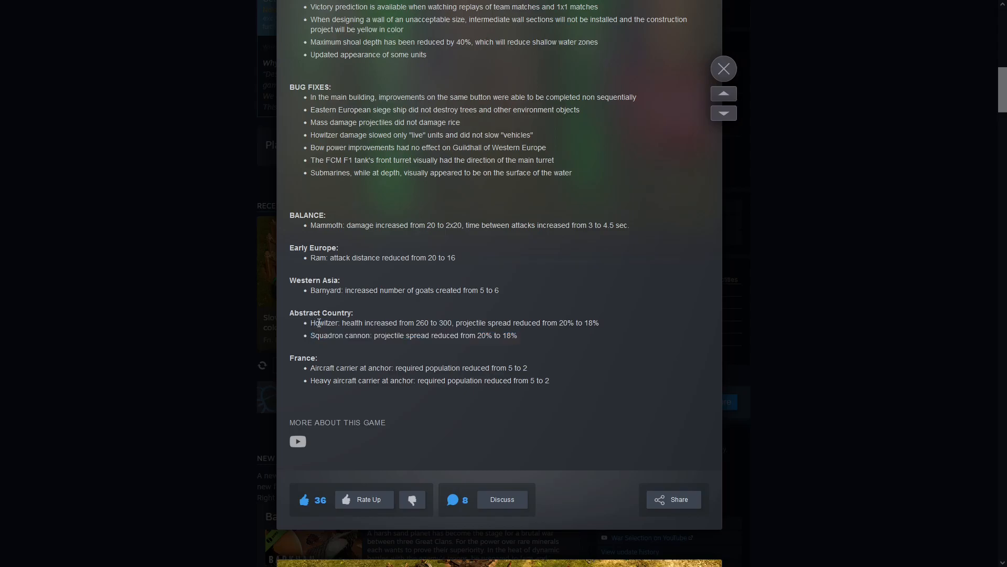
{"action": "left_click_drag", "start_coordinate": [314, 334], "coordinate": [412, 335]}
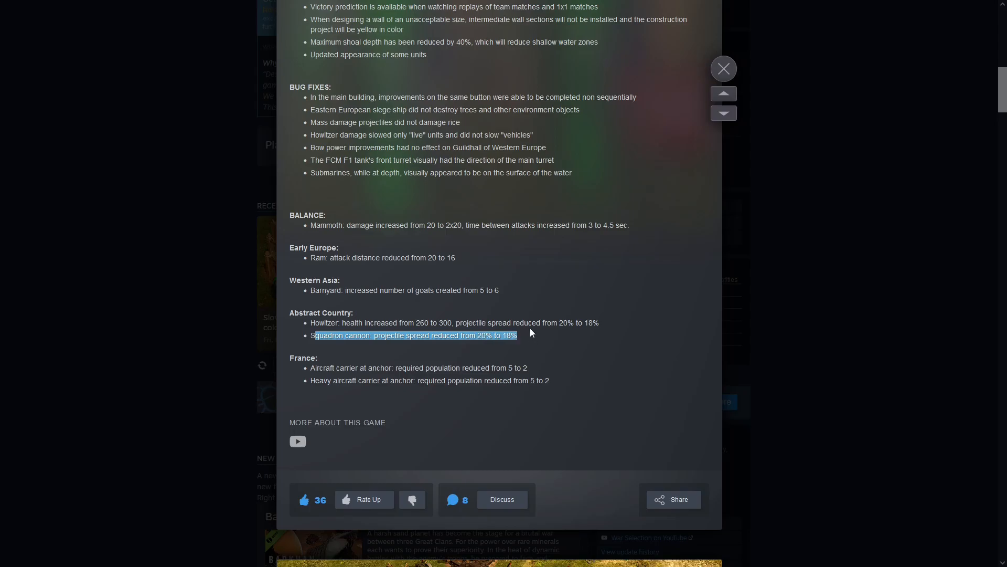
{"action": "left_click", "coordinate": [512, 346]}
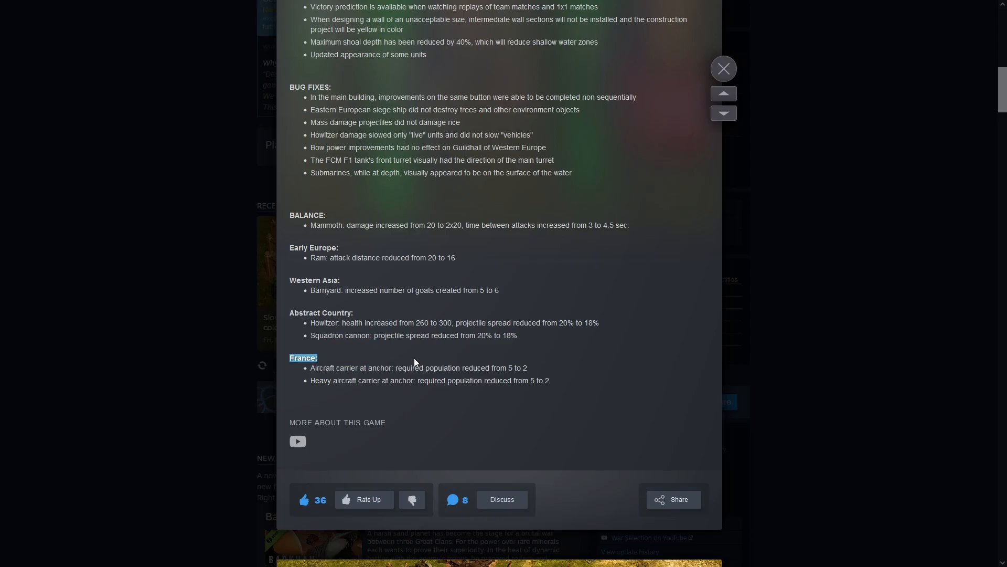
- Clear the France section highlight and select the value 2 in the first aircraft carrier line
{"action": "scroll", "scroll_direction": "down", "scroll_amount": 3}
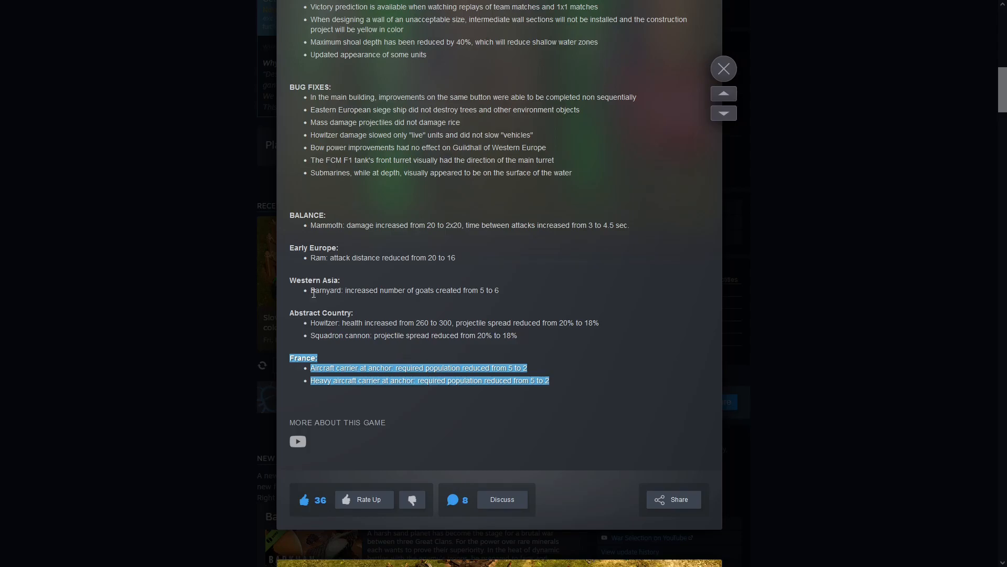
{"action": "left_click", "coordinate": [358, 365]}
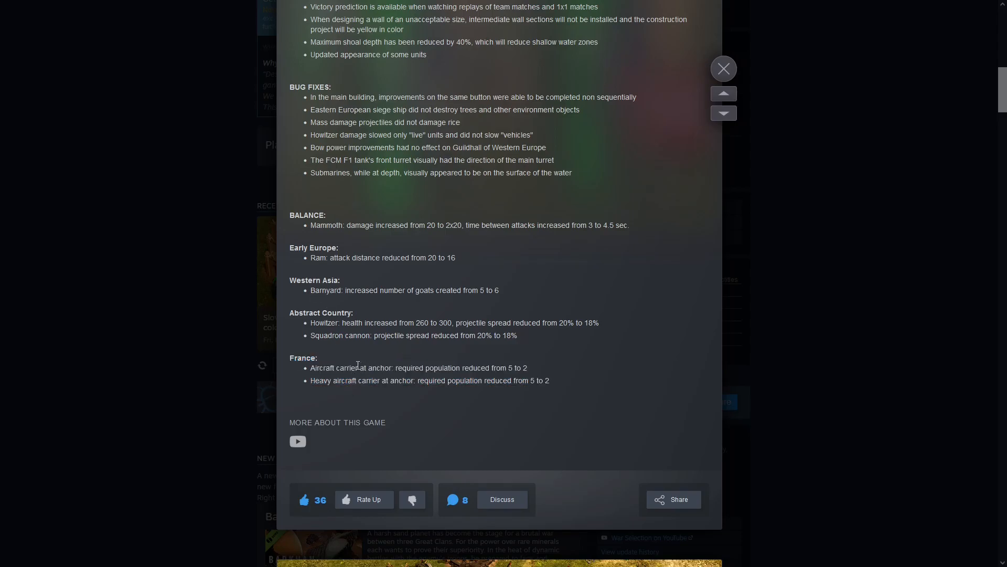
{"action": "double_click", "coordinate": [333, 369]}
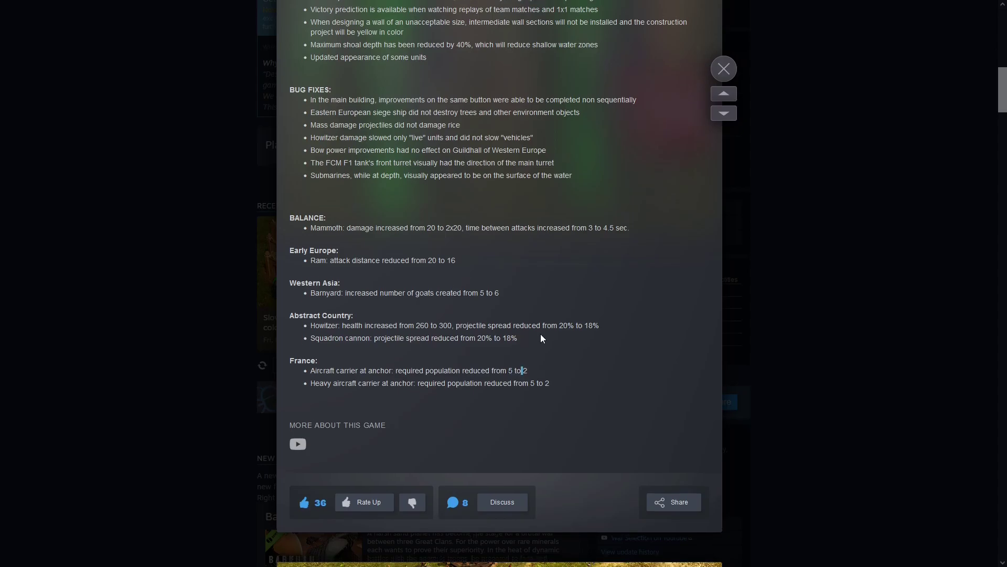
{"action": "scroll", "scroll_direction": "up", "scroll_amount": 3}
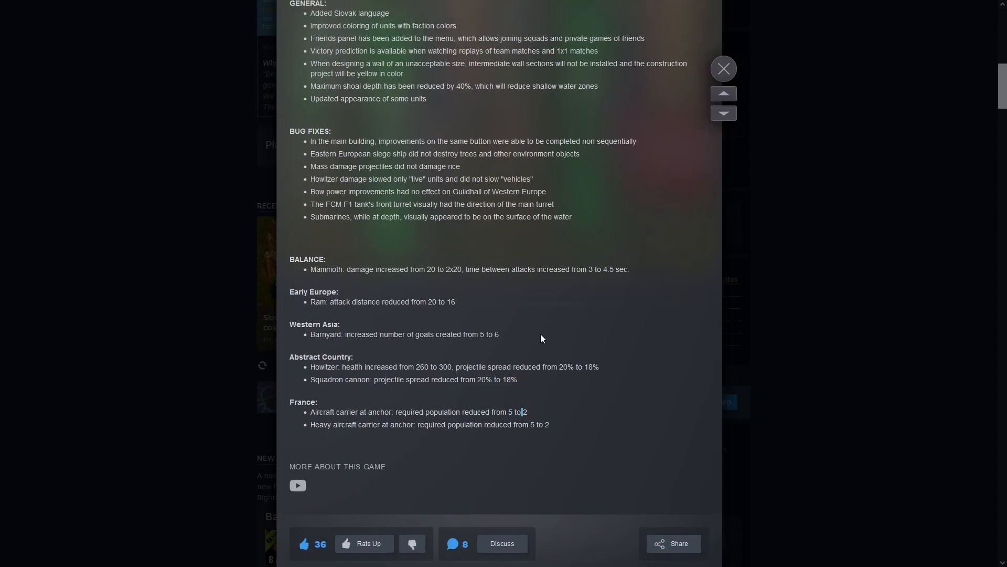